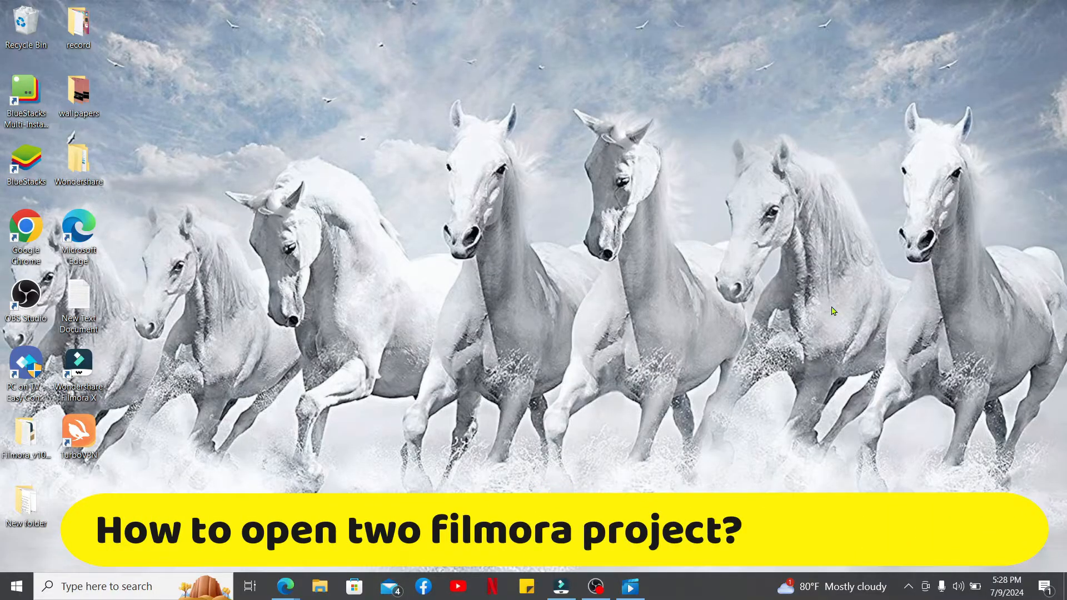
Bring up the untitled Filmora project showing two back-to-back Travel 06 clips.
double_click(77, 368)
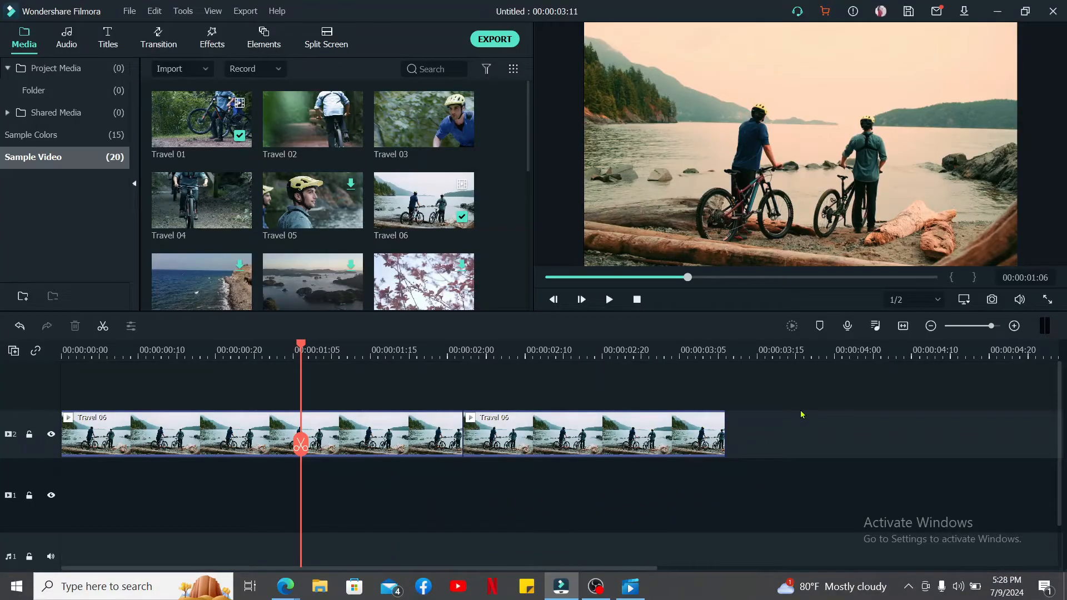
mouse_move(355, 391)
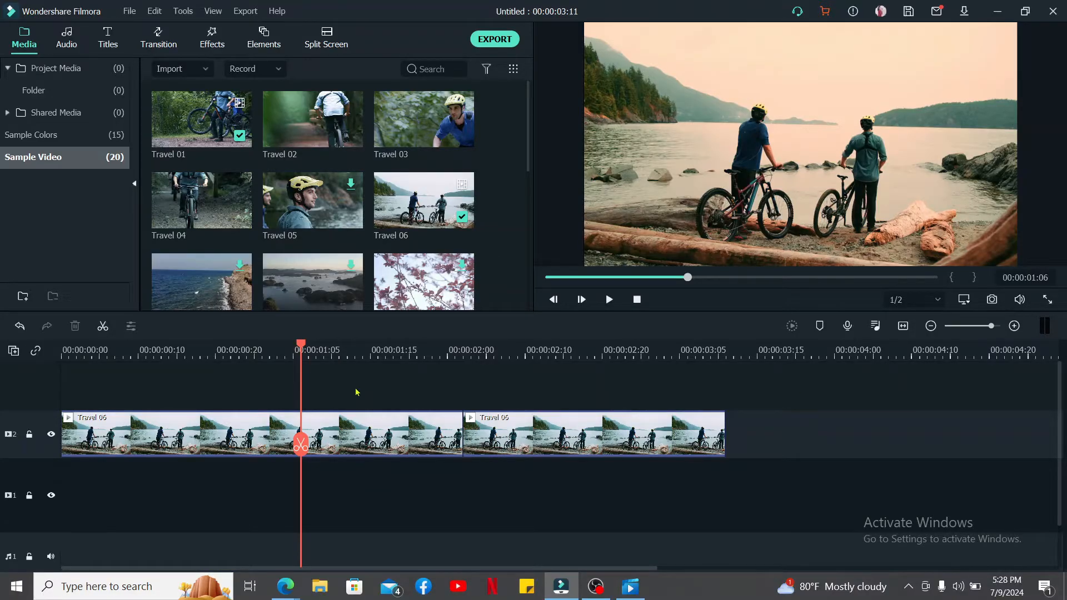
mouse_move(347, 401)
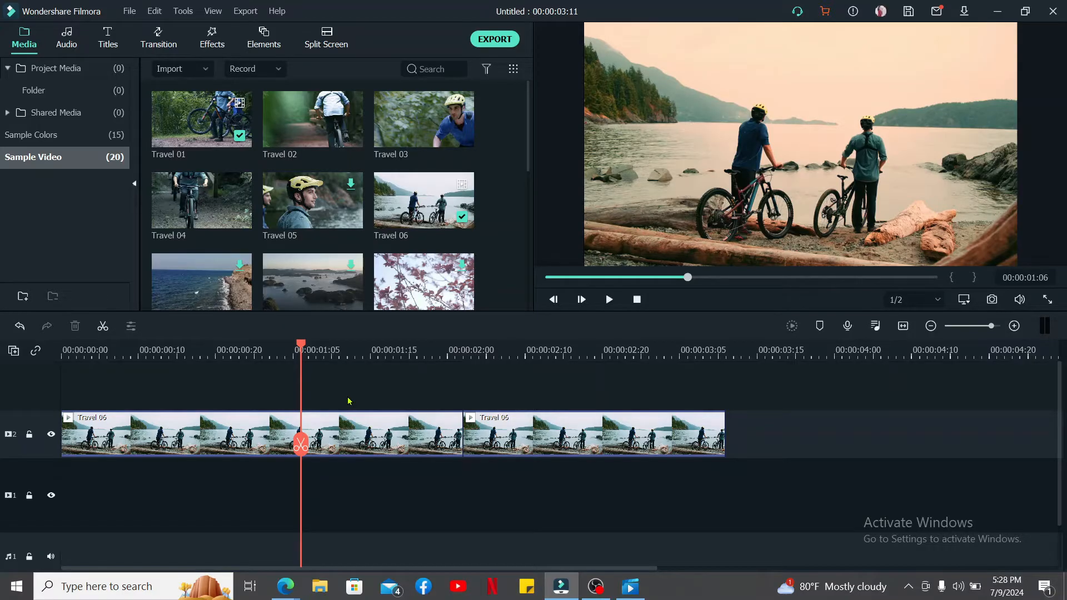
mouse_move(200, 427)
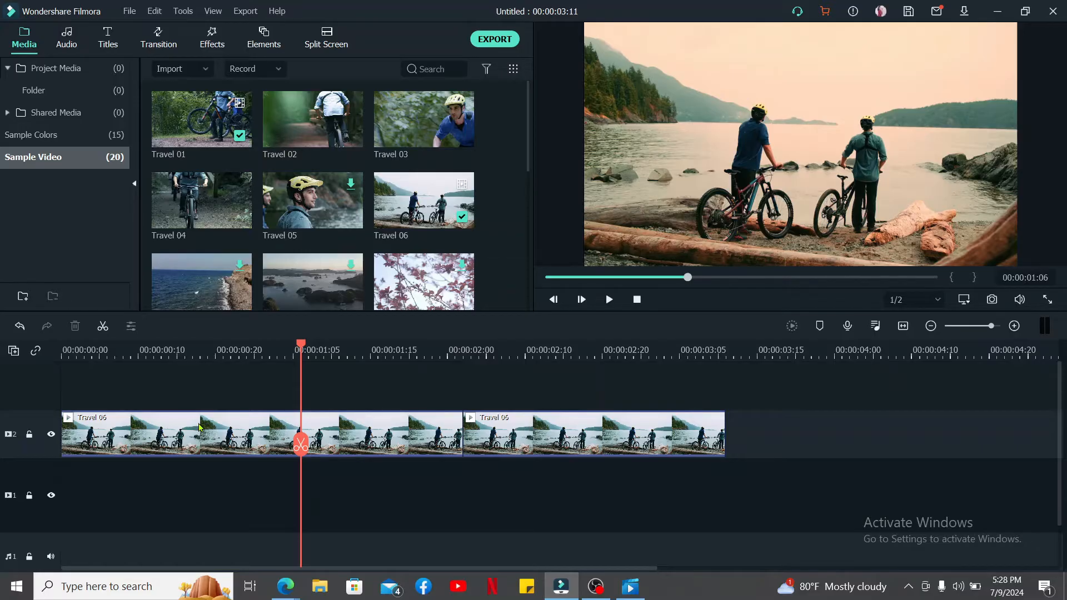
mouse_move(577, 311)
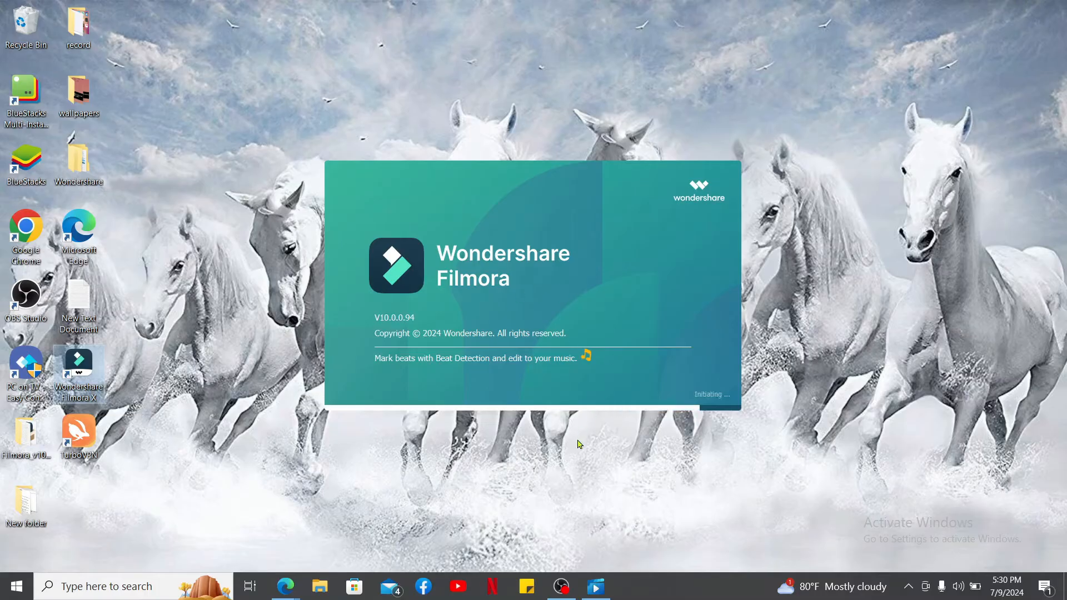
mouse_move(570, 402)
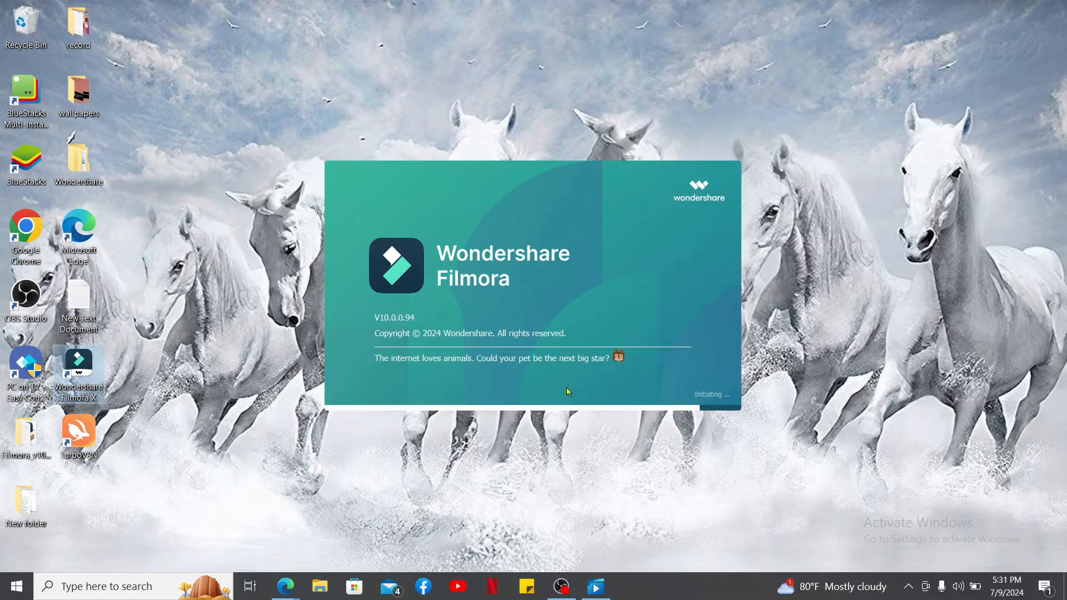
mouse_move(78, 297)
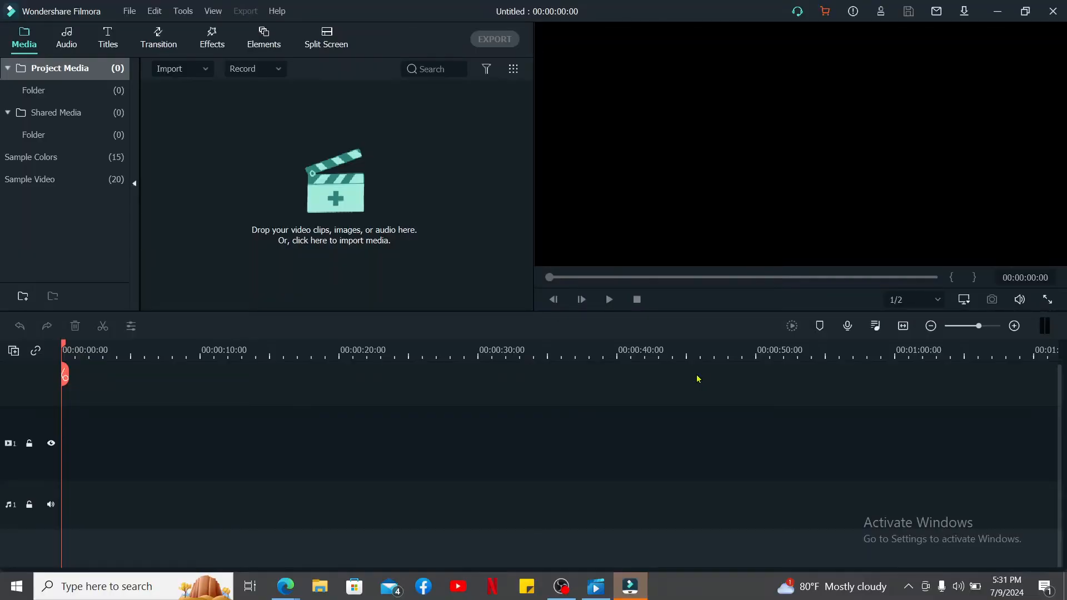
mouse_move(488, 433)
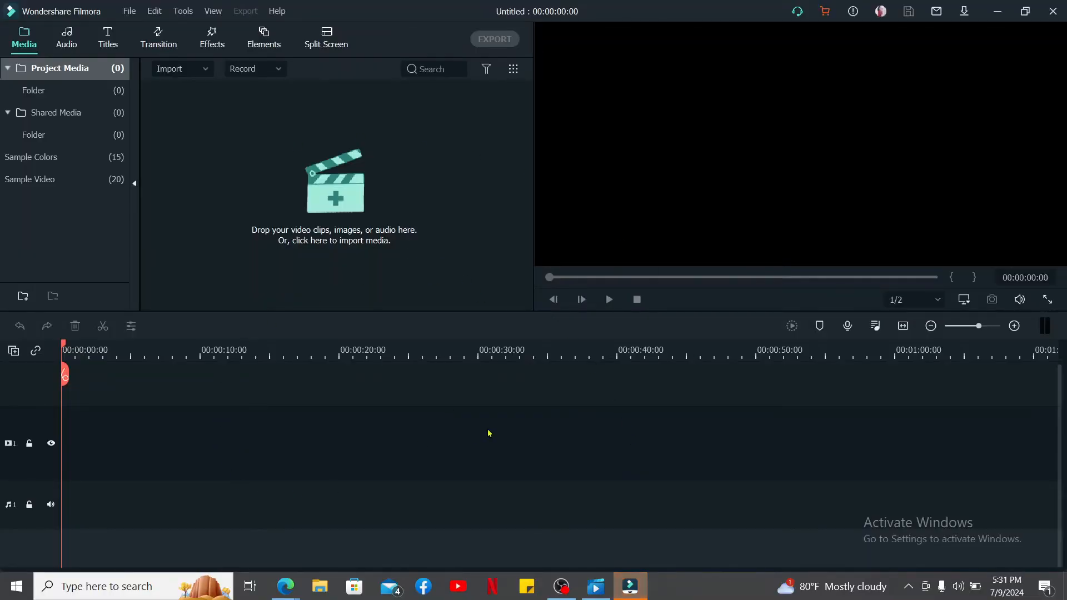
mouse_move(488, 433)
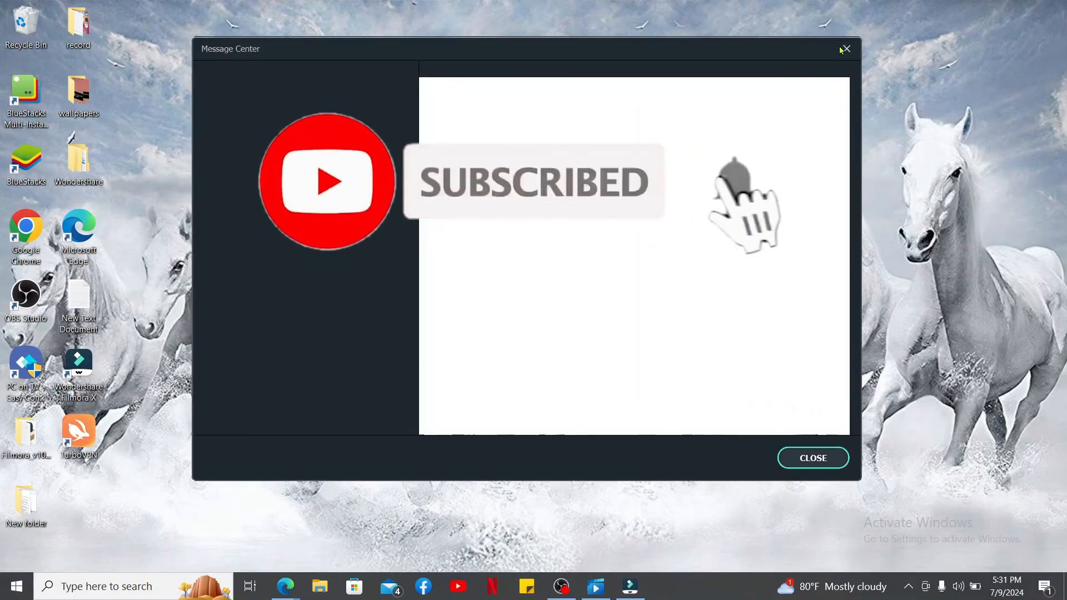
Close the Message Center notice, leaving only the desktop visible.
left_click(846, 49)
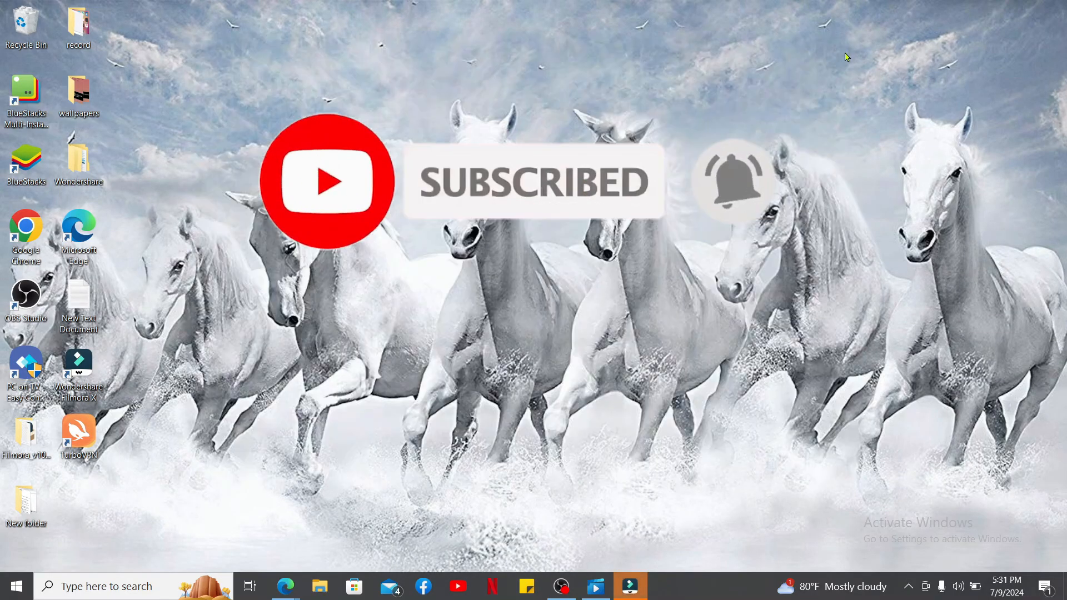